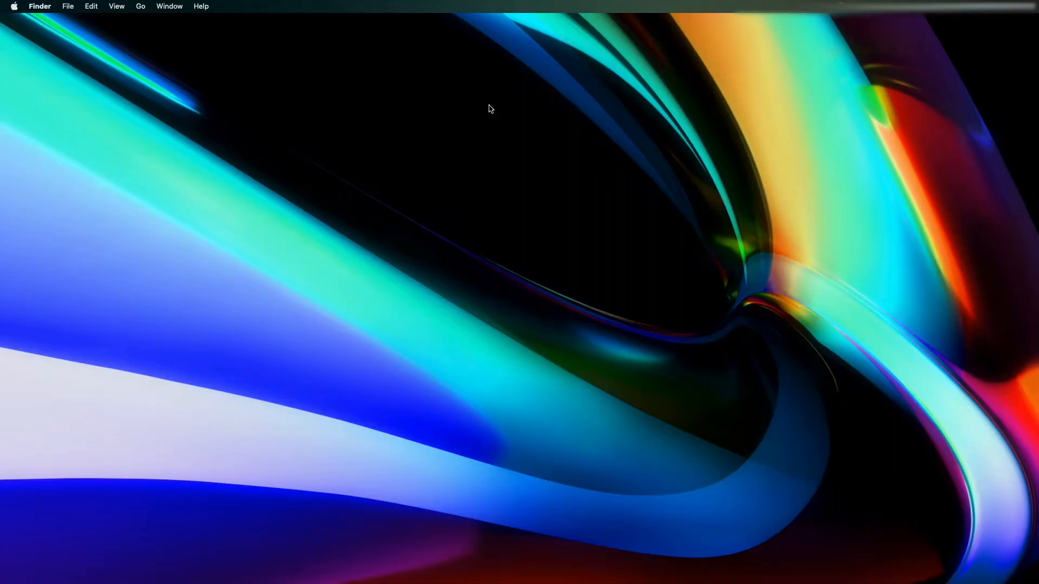
mouse_move(769, 297)
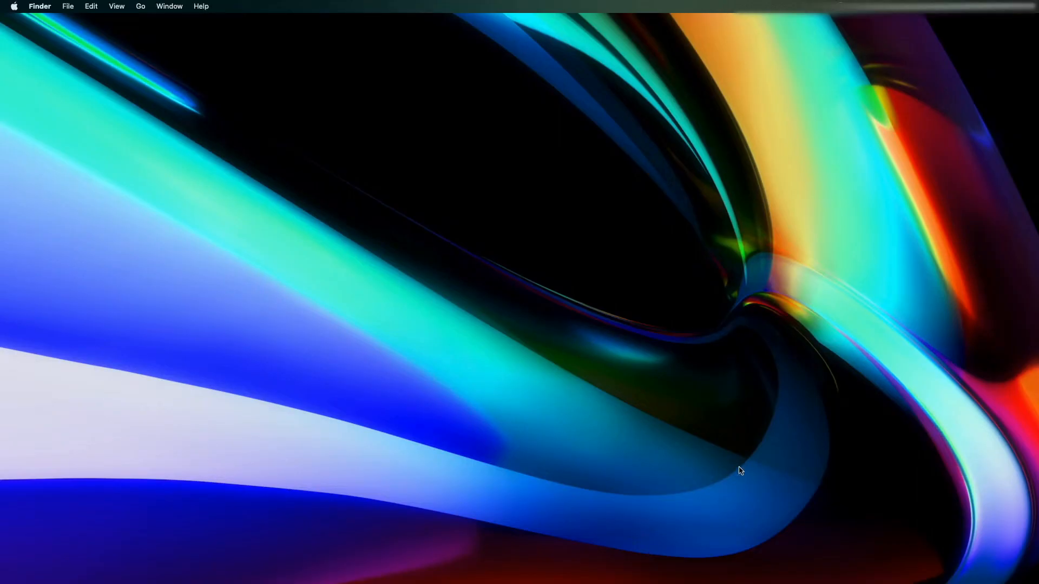
mouse_move(824, 541)
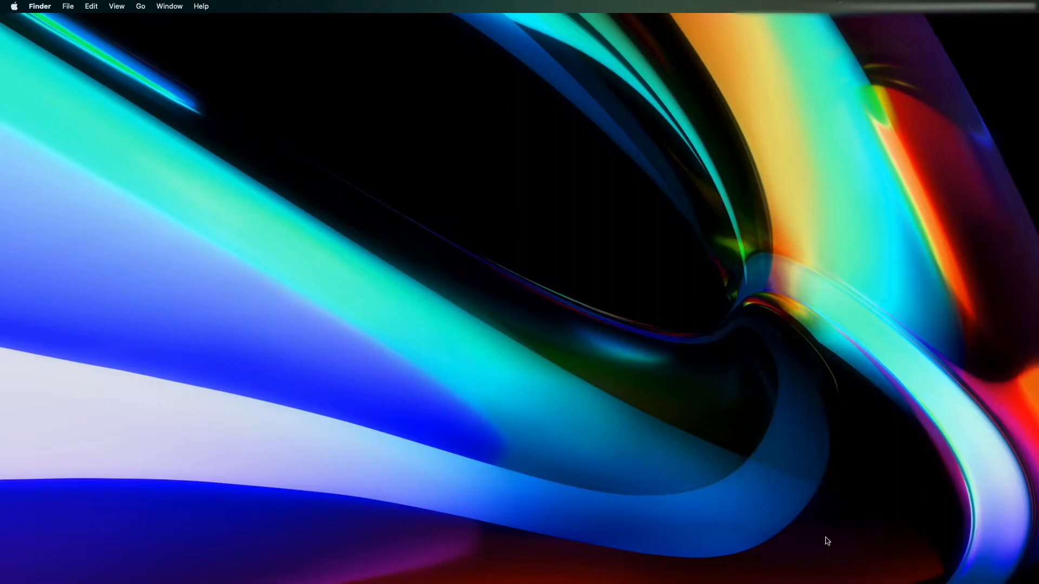
Step: Launch System Preferences from the Dock and open the Apple ID pane showing iCloud apps
click(718, 554)
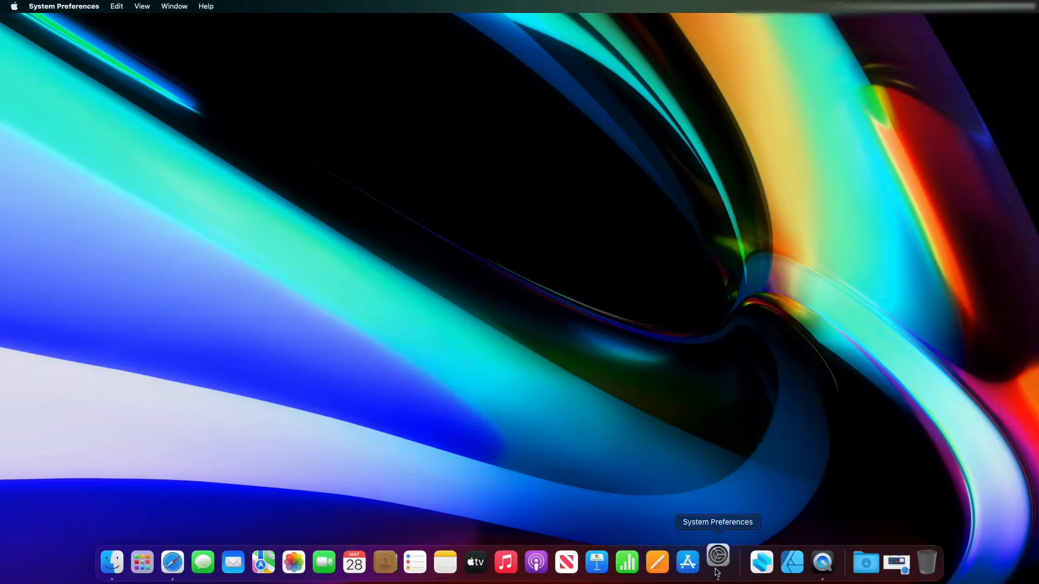
click(718, 555)
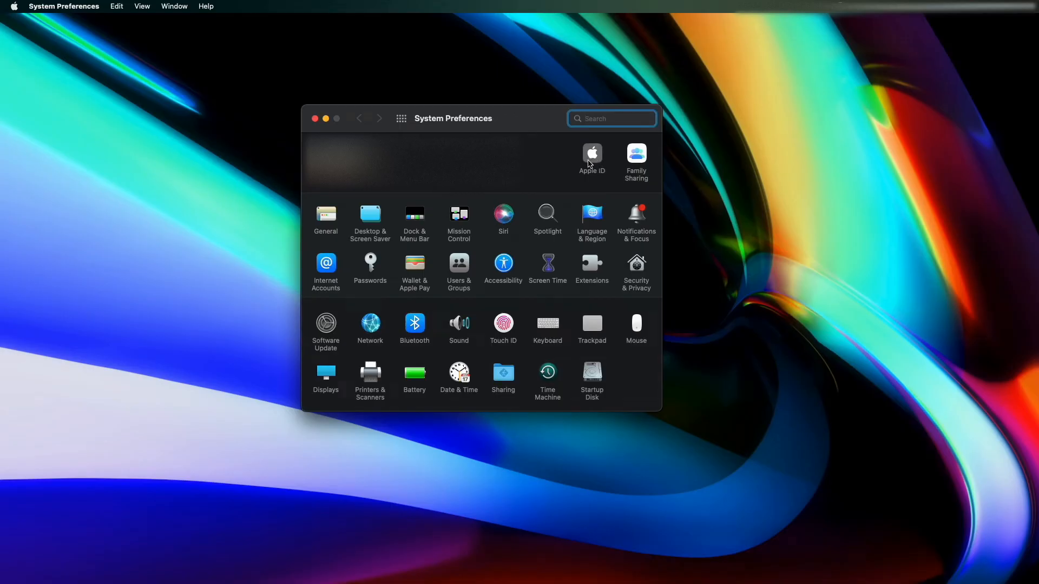
click(592, 153)
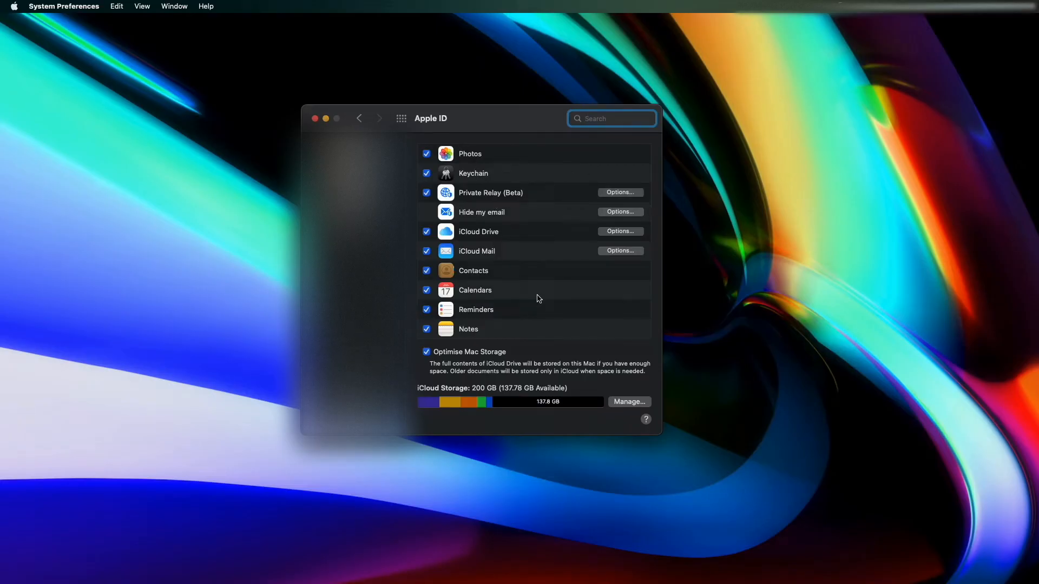
mouse_move(558, 343)
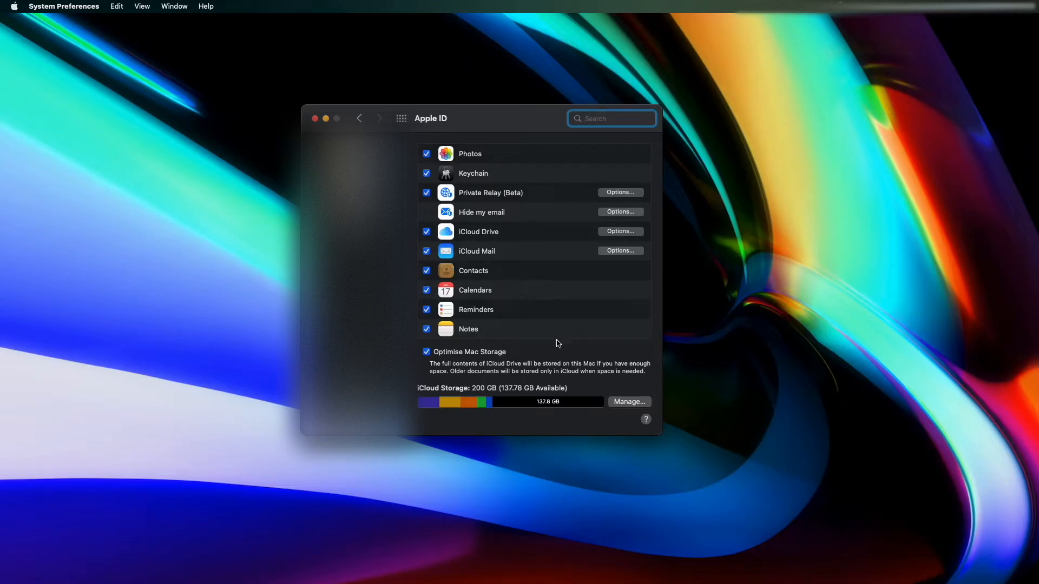
mouse_move(502, 193)
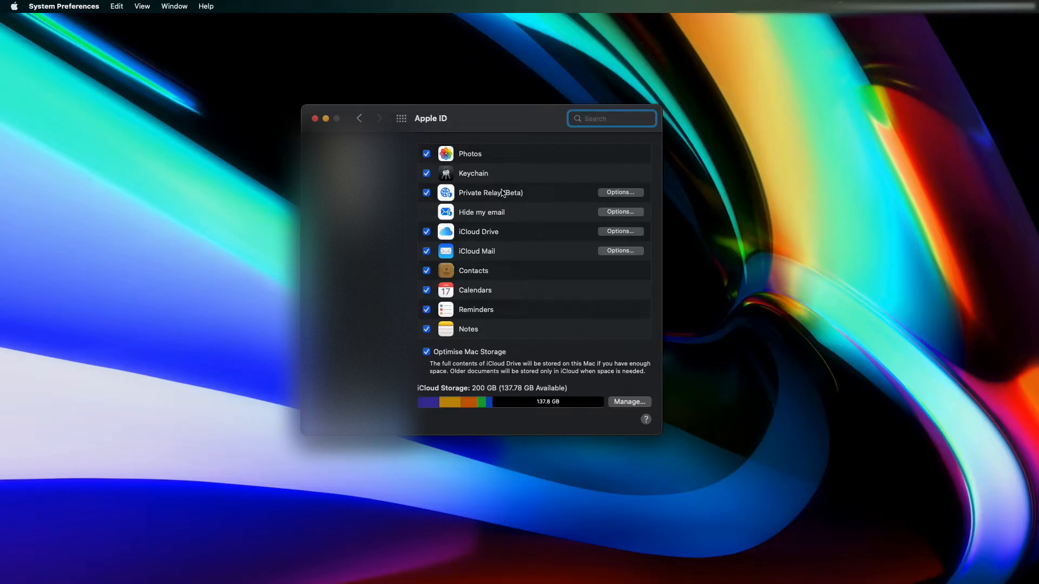
mouse_move(499, 202)
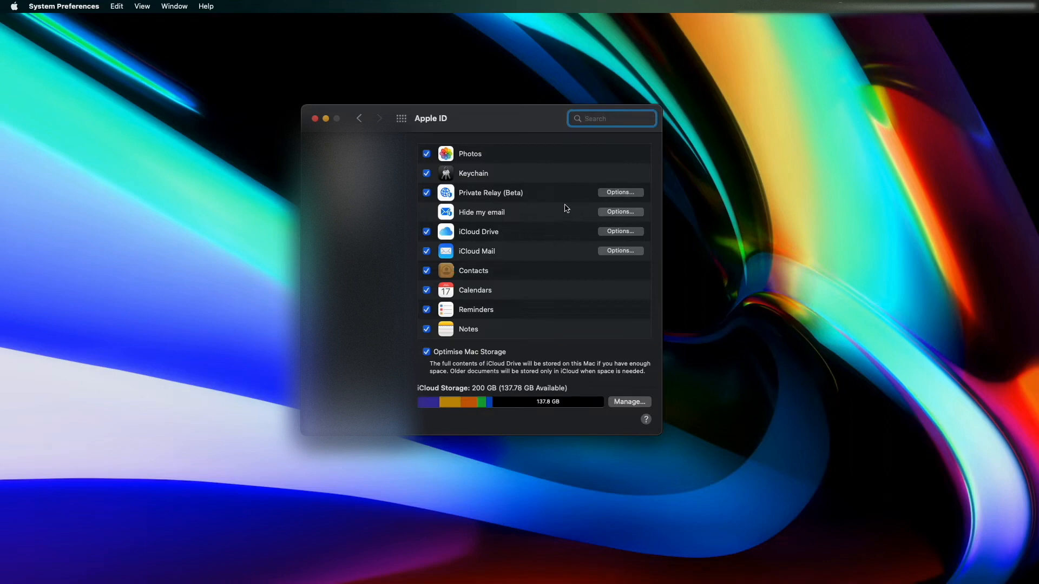
mouse_move(430, 206)
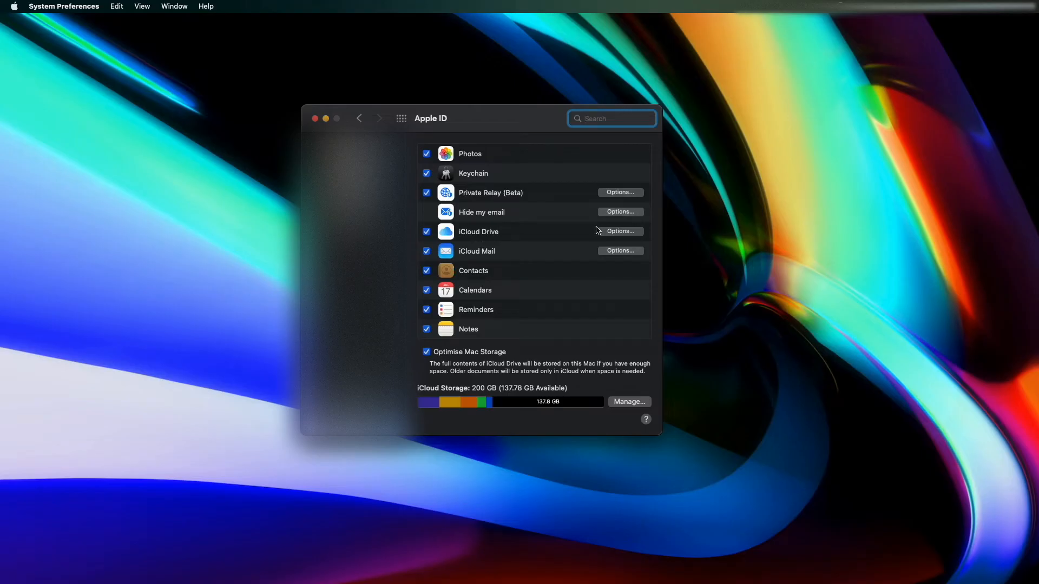
mouse_move(505, 198)
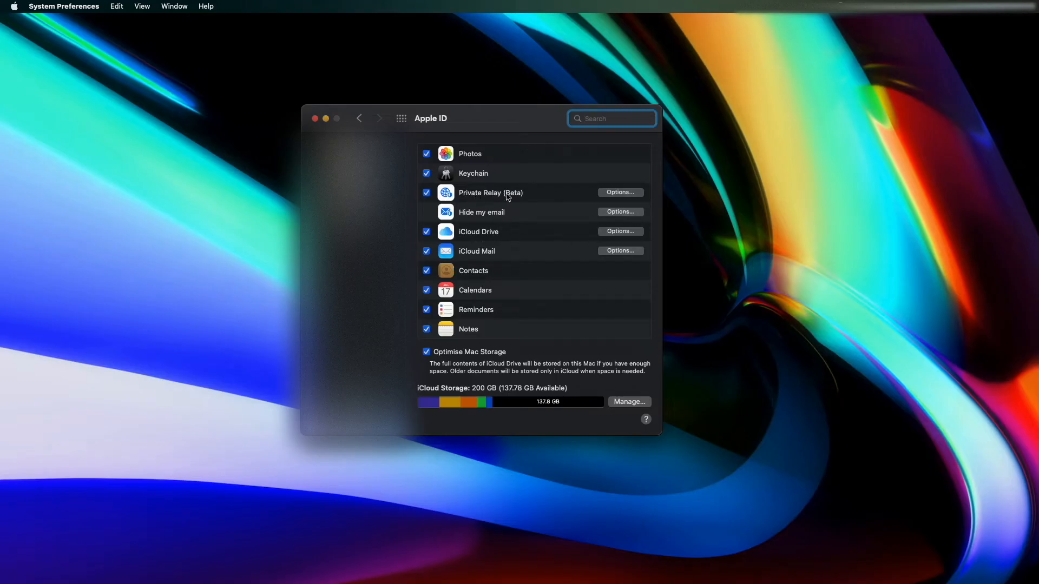
Step: Verify the Private Relay options read On, close System Preferences, and launch Safari
click(620, 192)
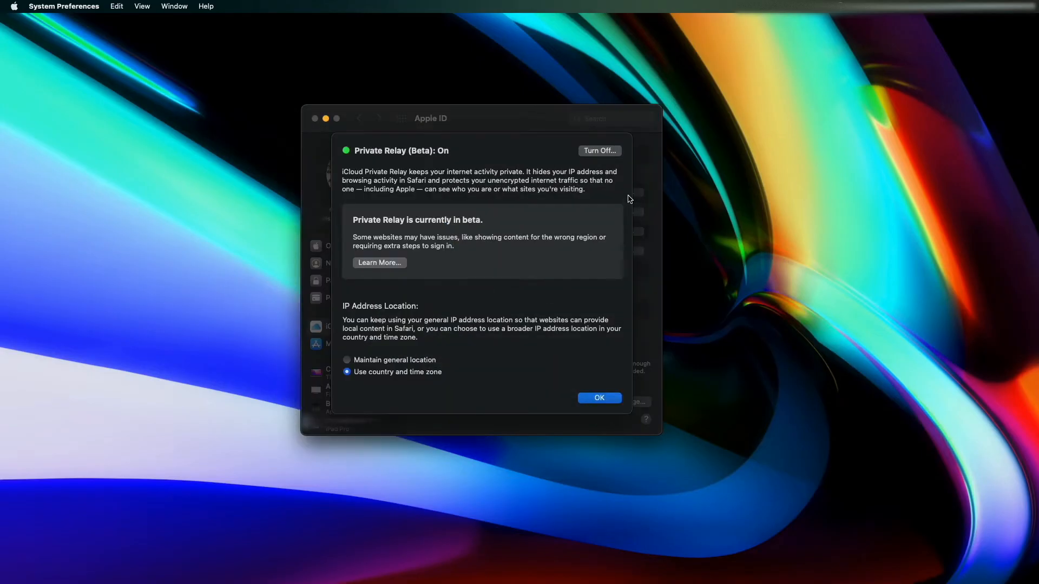
mouse_move(401, 155)
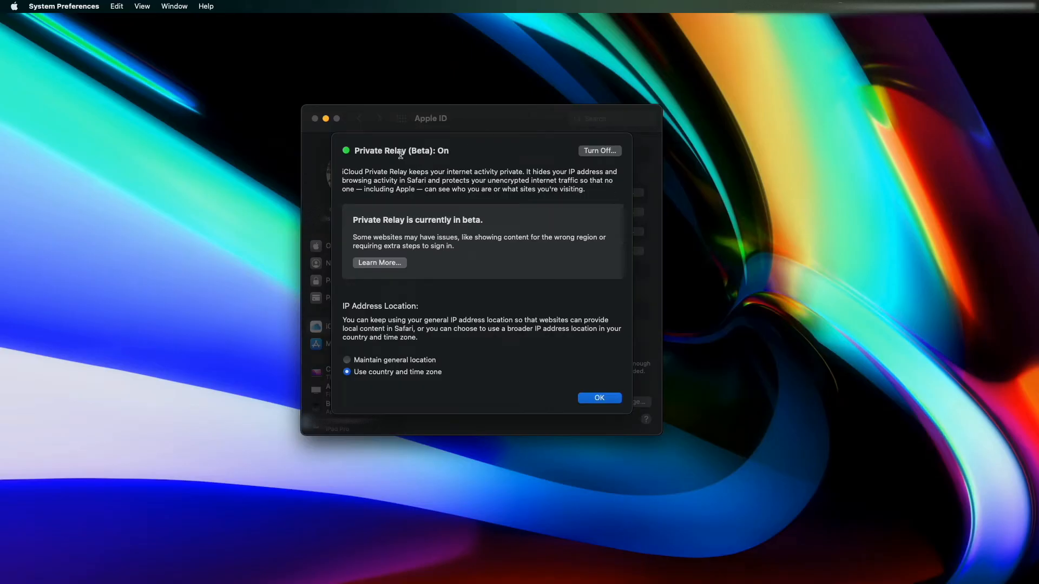
mouse_move(391, 161)
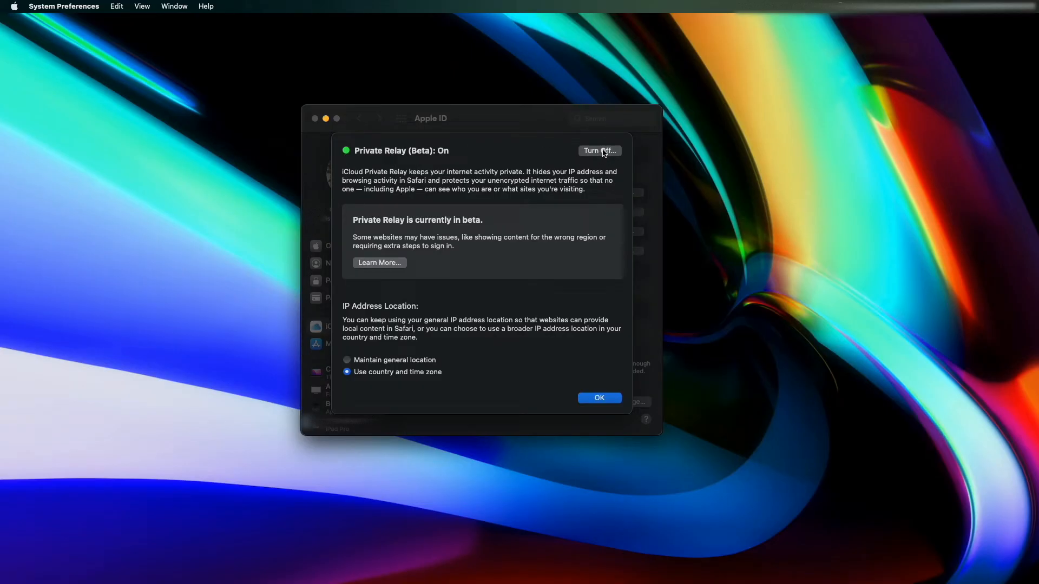
mouse_move(605, 153)
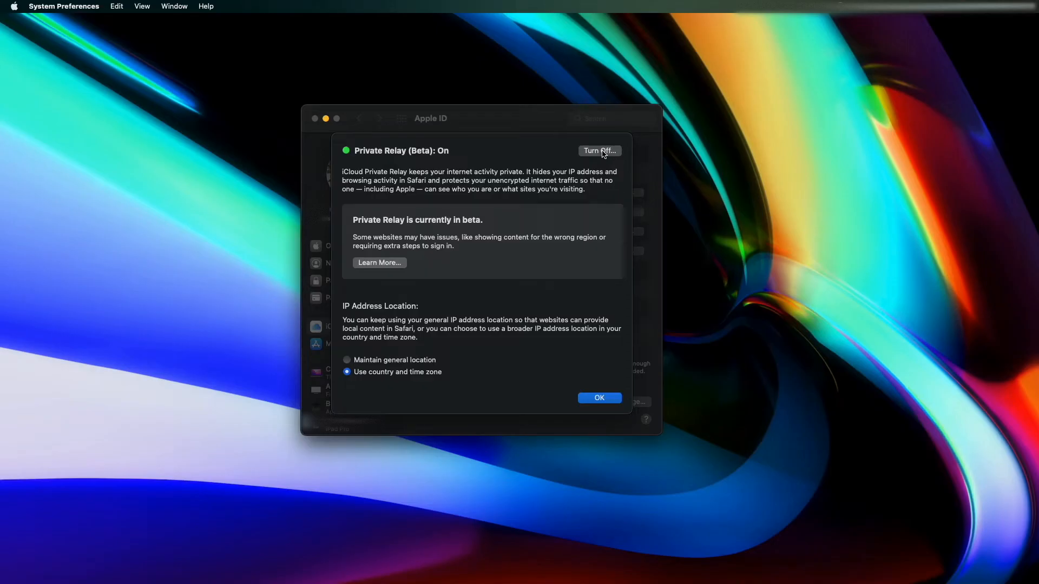
mouse_move(403, 367)
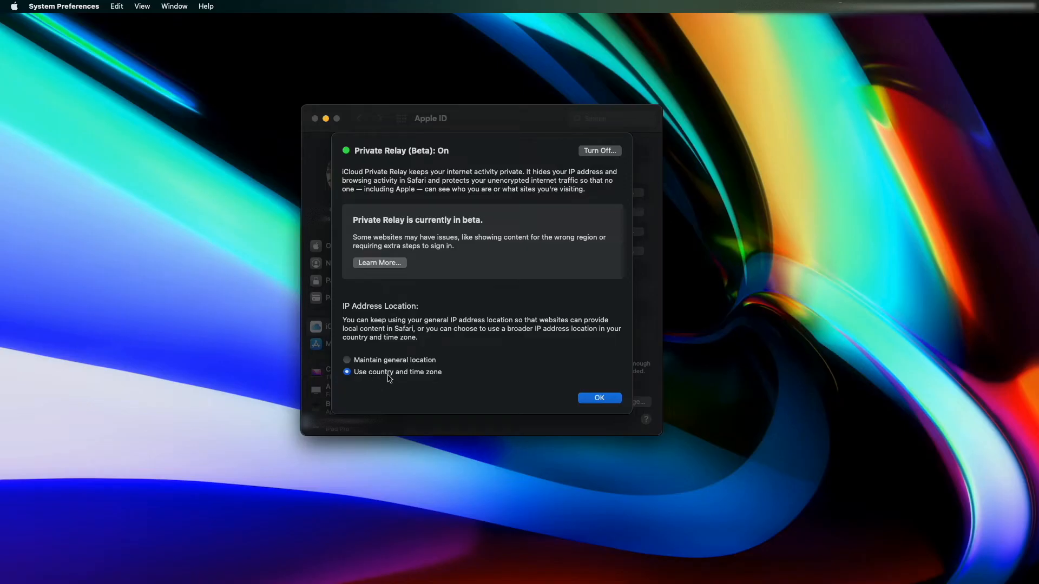
mouse_move(421, 381)
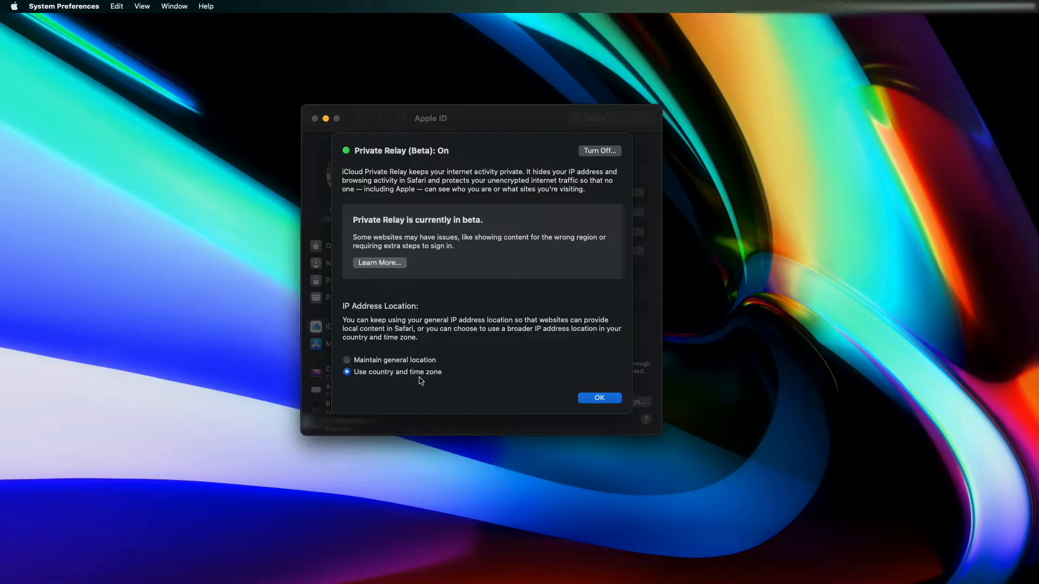
click(599, 398)
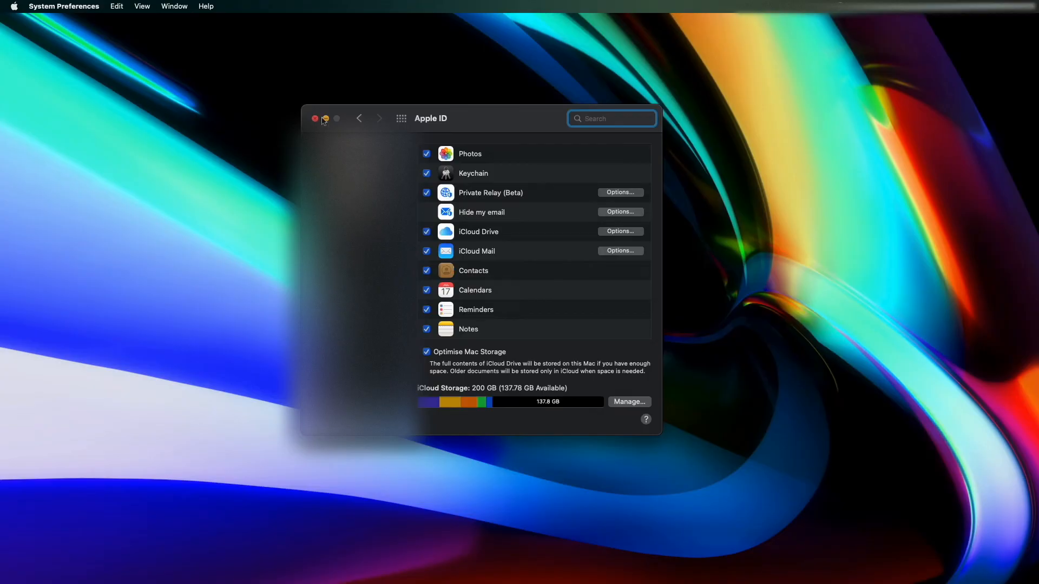
click(315, 119)
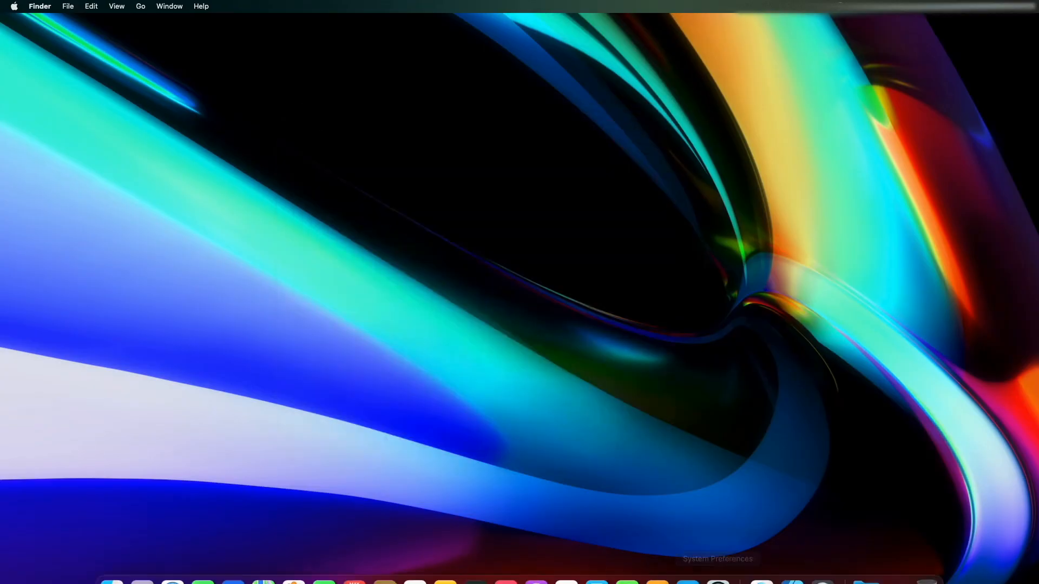
click(178, 562)
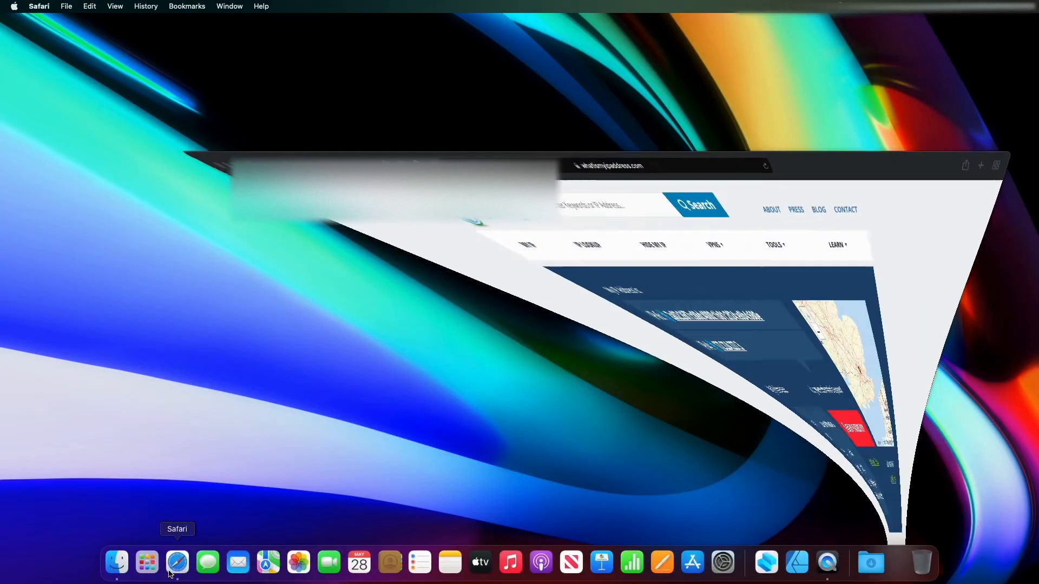
click(177, 562)
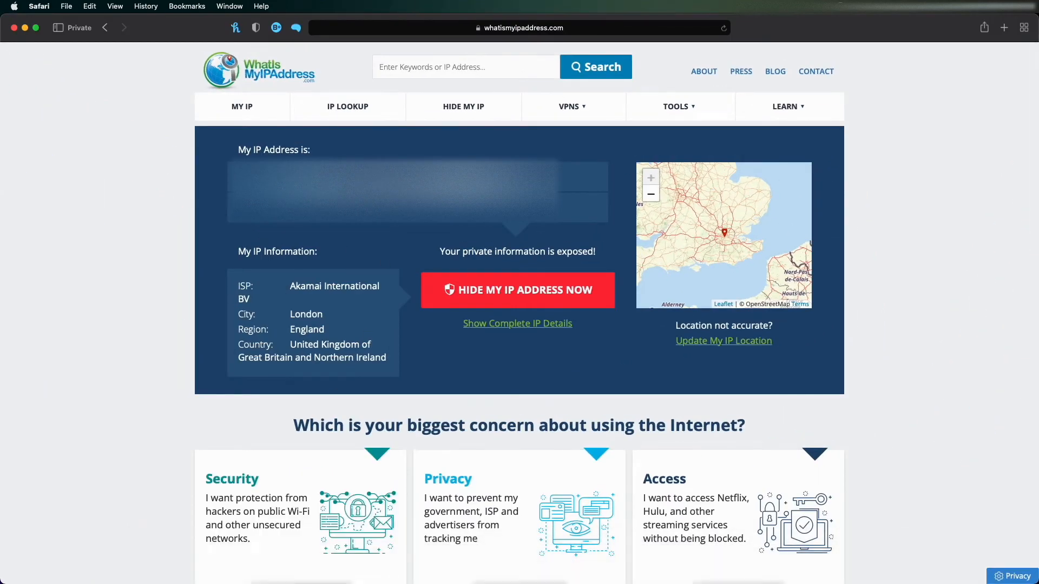
mouse_move(444, 240)
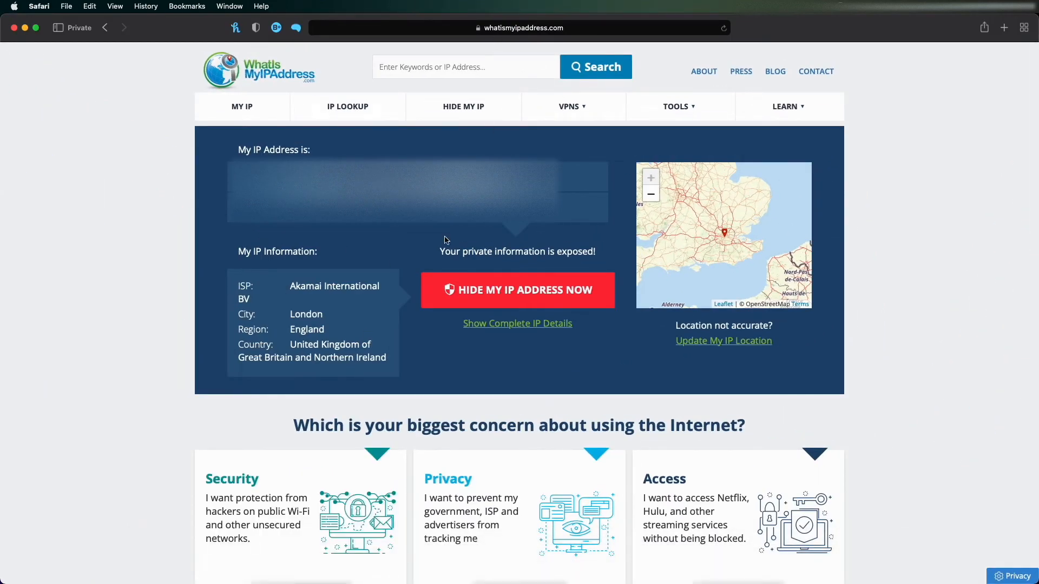
mouse_move(582, 320)
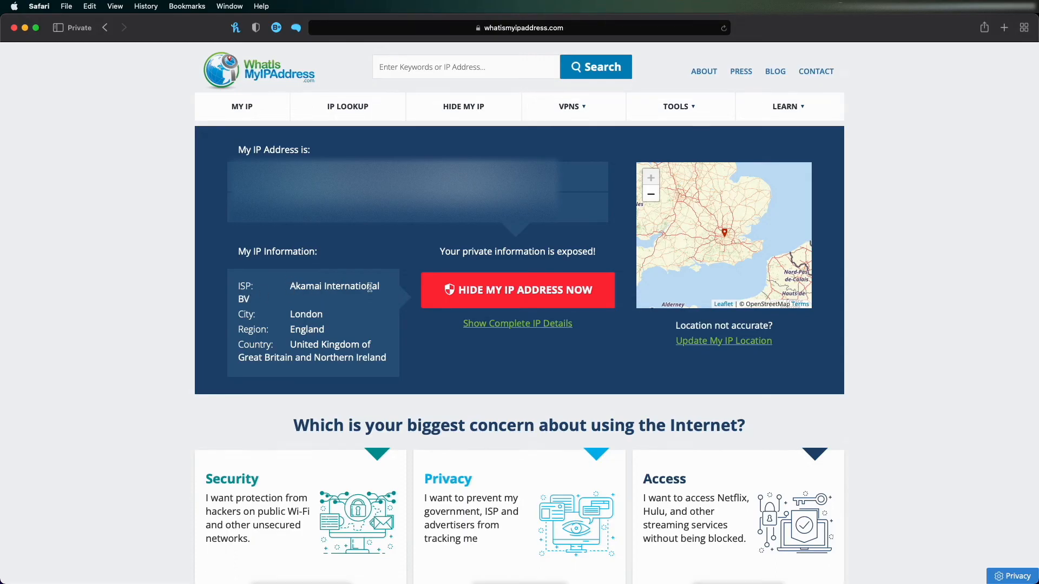
mouse_move(607, 205)
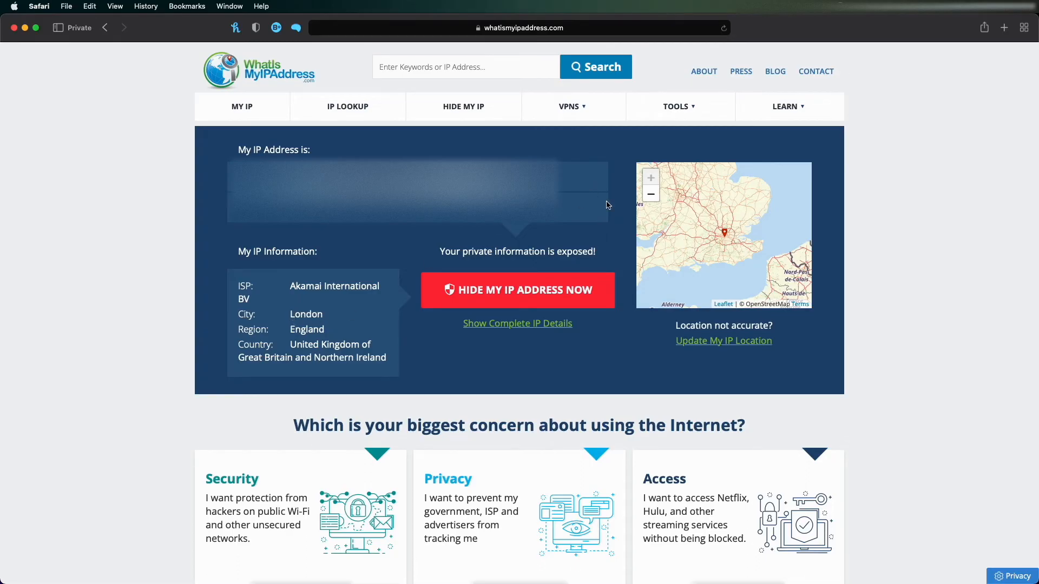
mouse_move(686, 210)
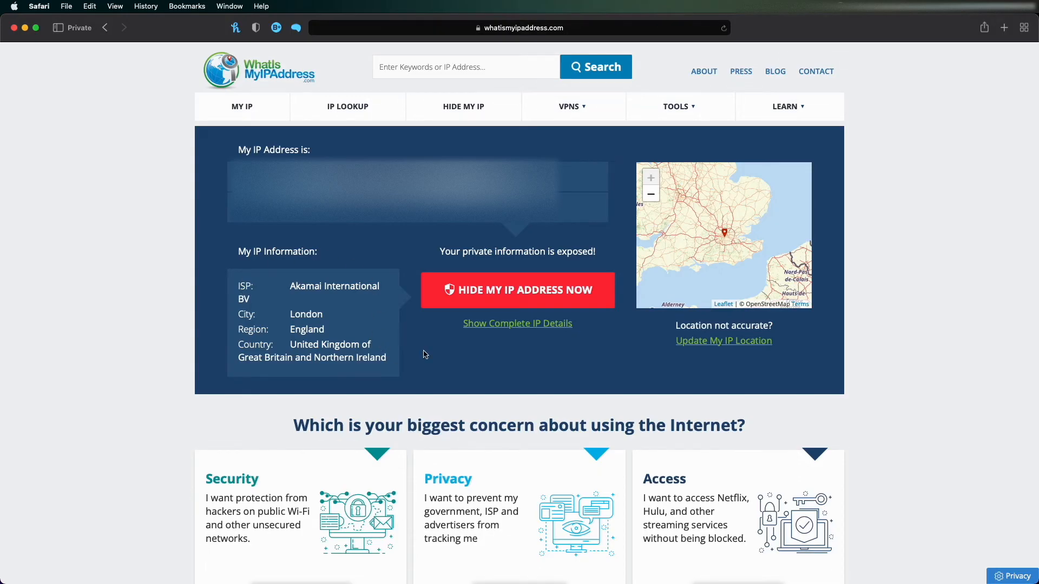
mouse_move(348, 333)
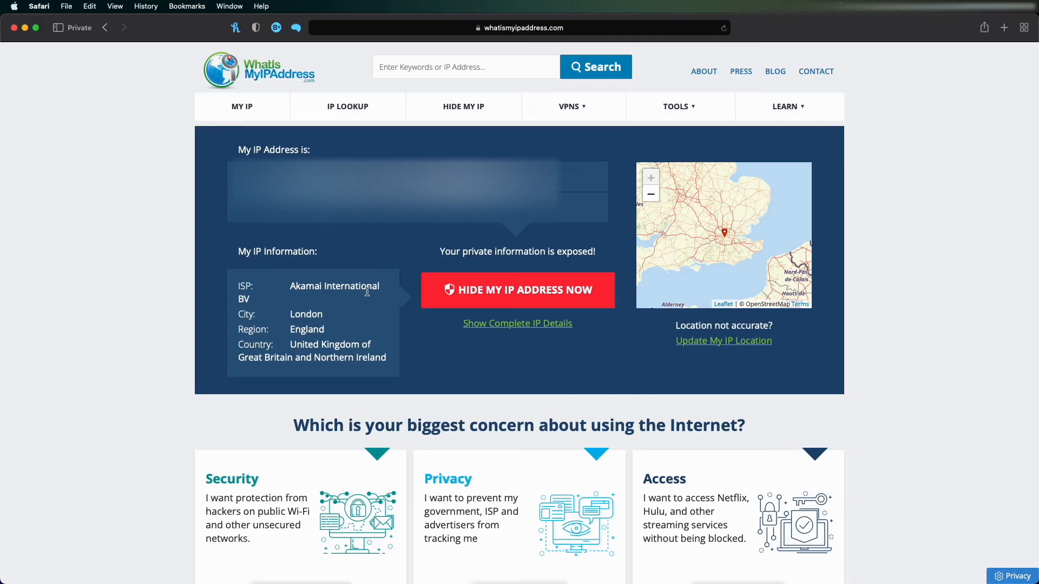
mouse_move(318, 357)
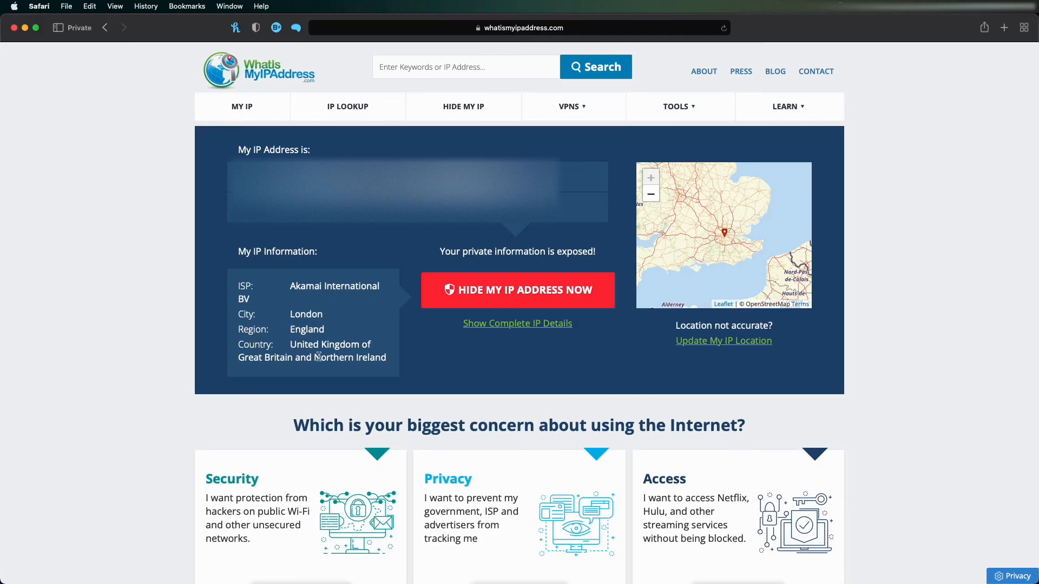